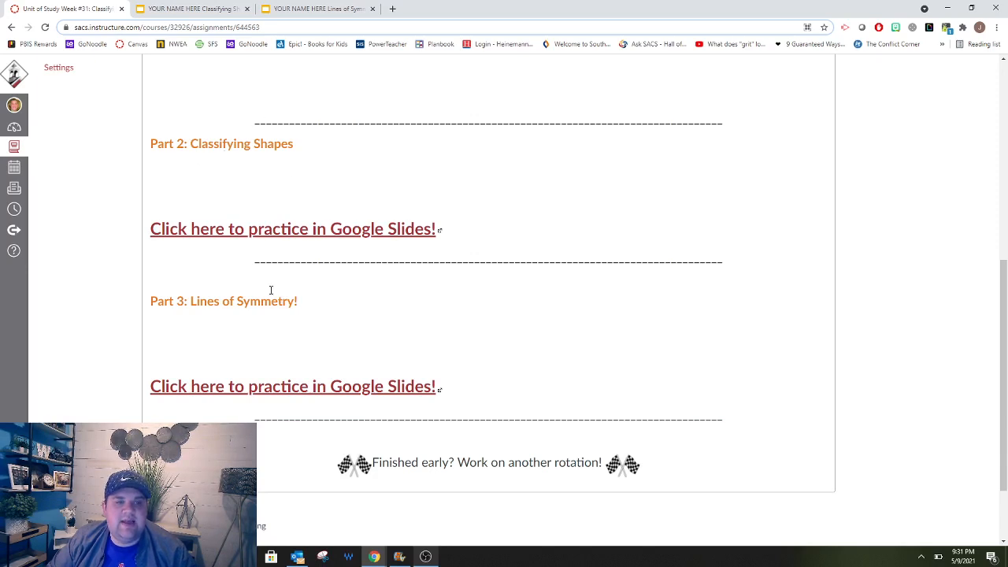
# Step: Answer 'Square' under What is the shape? and move into the How do you know? box
pyautogui.click(293, 228)
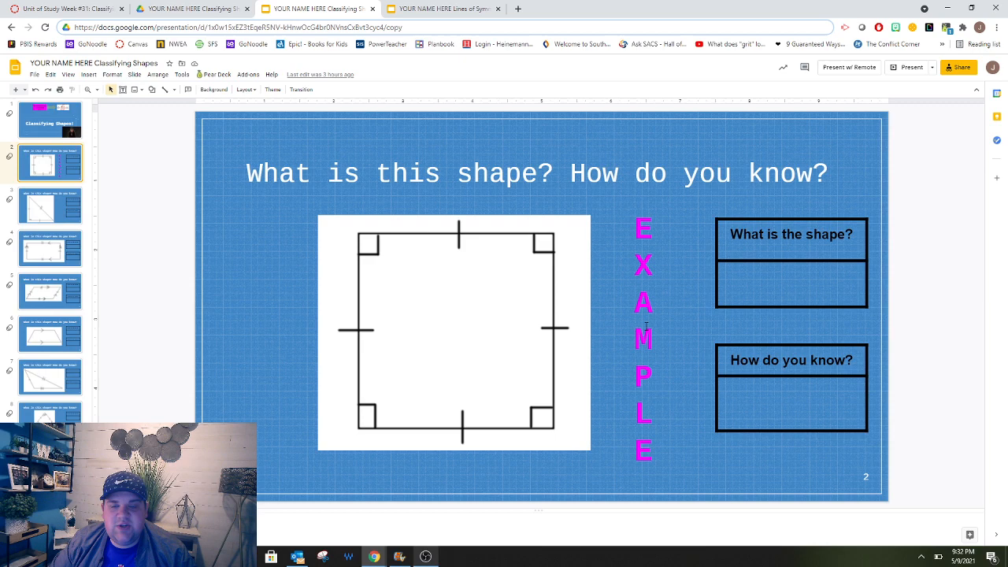
pyautogui.moveTo(434, 302)
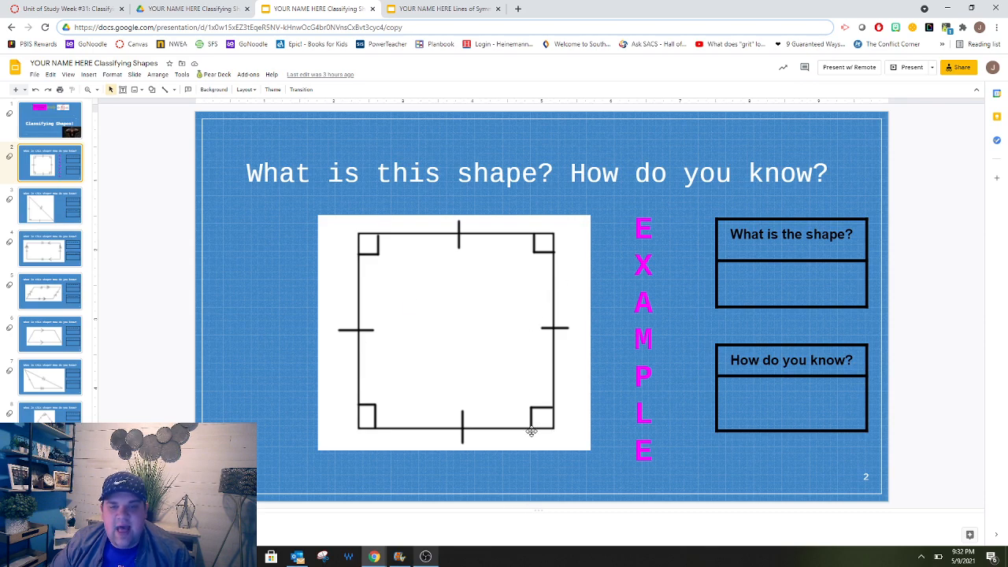
pyautogui.moveTo(439, 369)
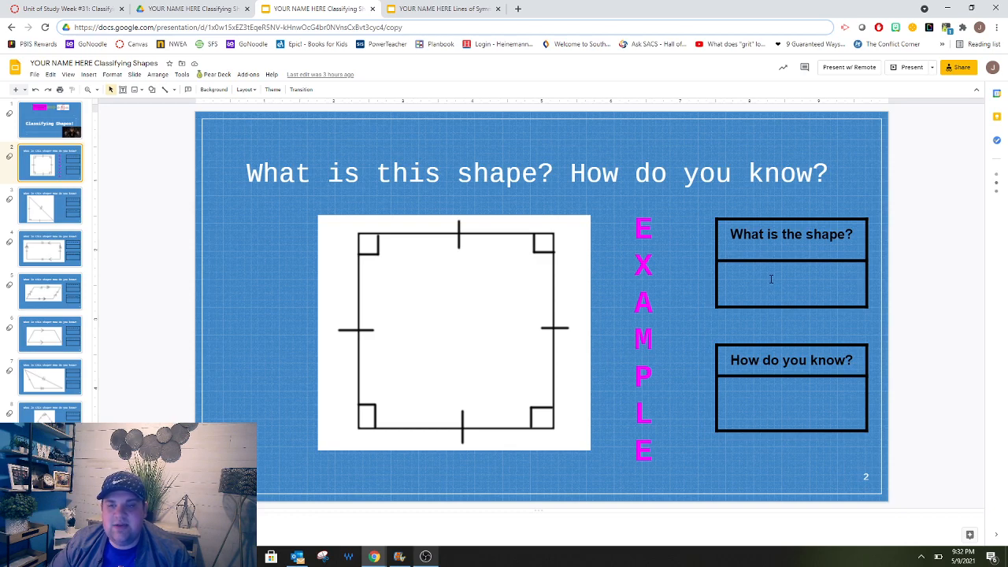
pyautogui.click(791, 284)
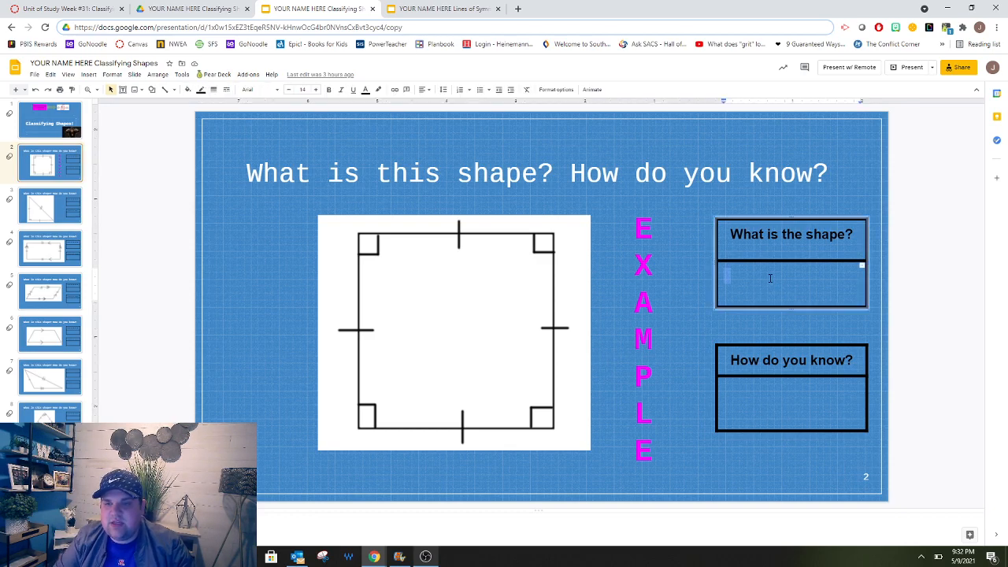
pyautogui.write('Square')
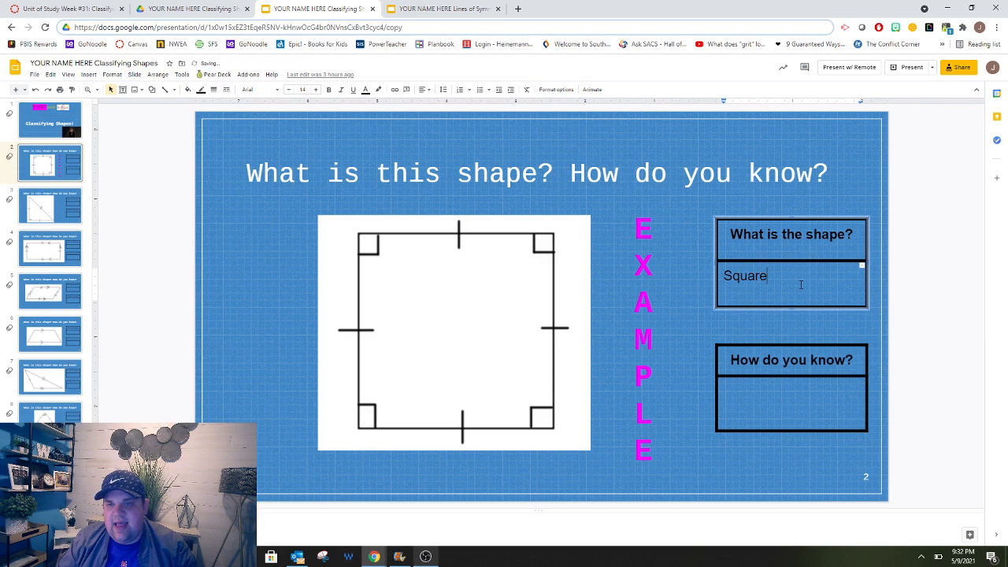
pyautogui.click(787, 403)
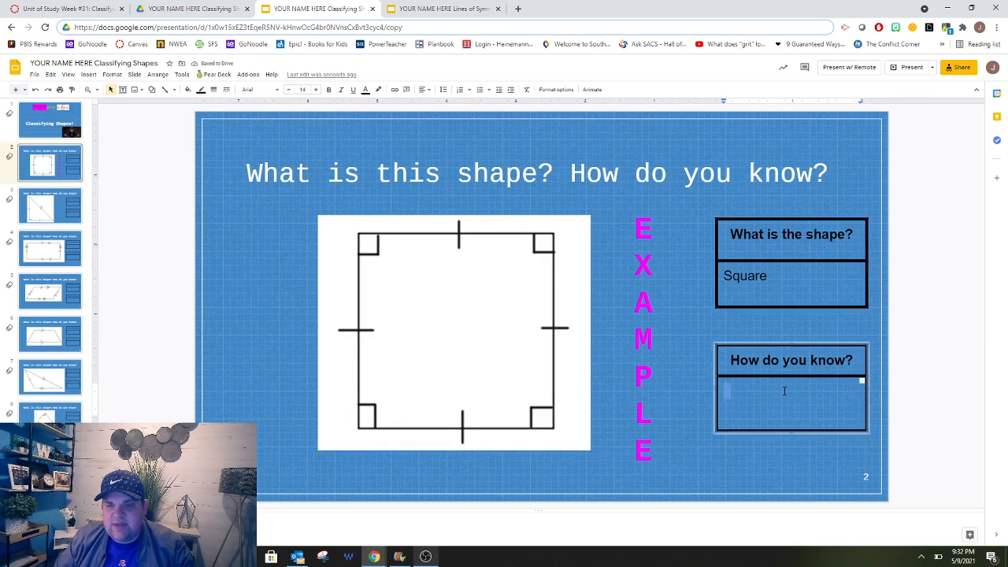
# Step: List 4 congruent sides, 4 90 degree angles and 2 sets of parallel sides as reasons
pyautogui.click(787, 402)
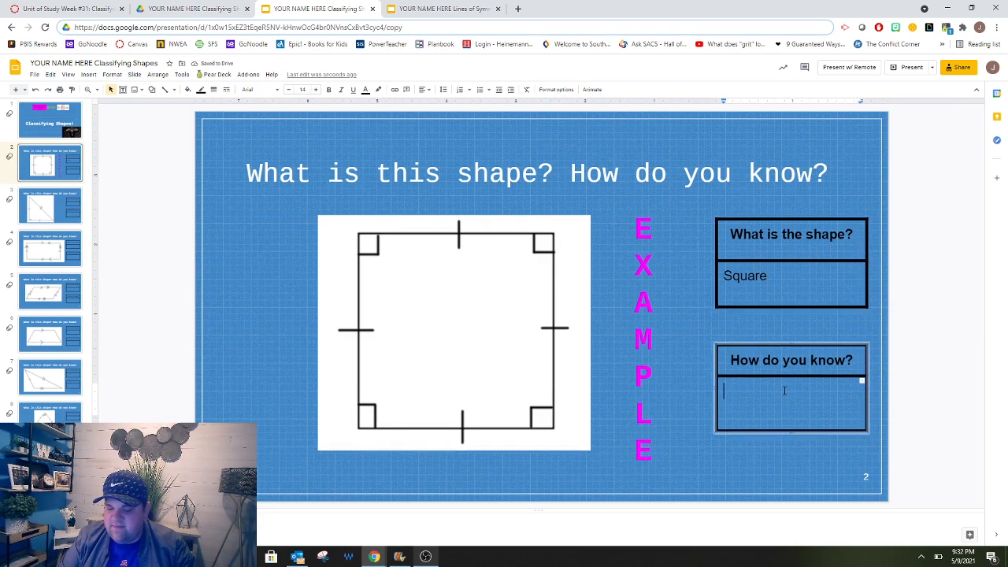
pyautogui.write('4 congruent sides')
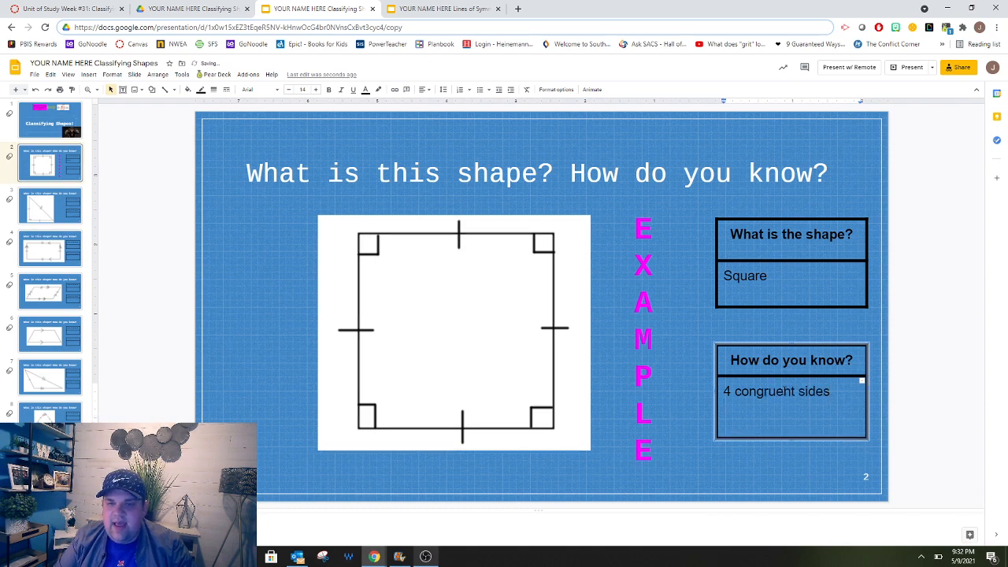
pyautogui.write('4')
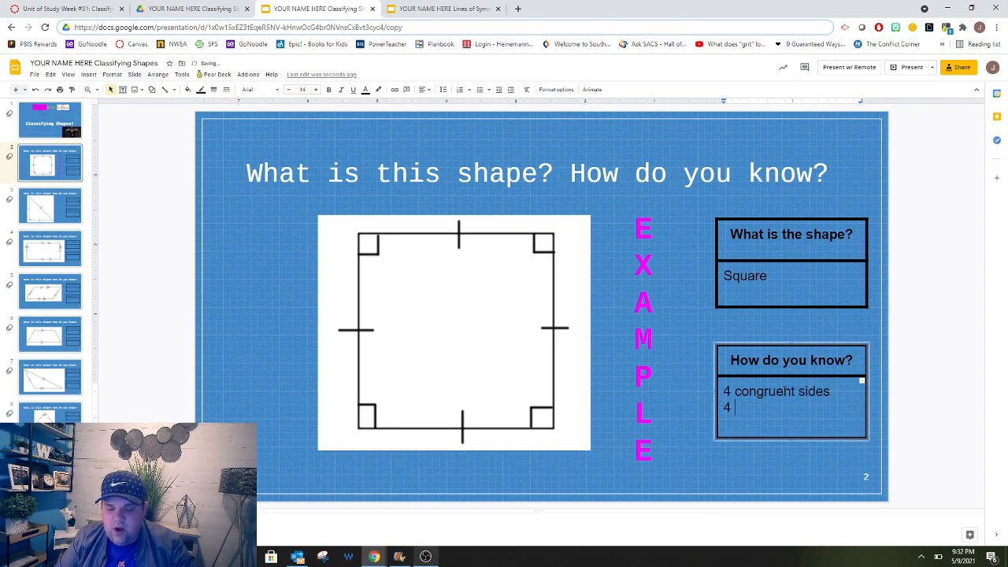
pyautogui.write('90 degree angles')
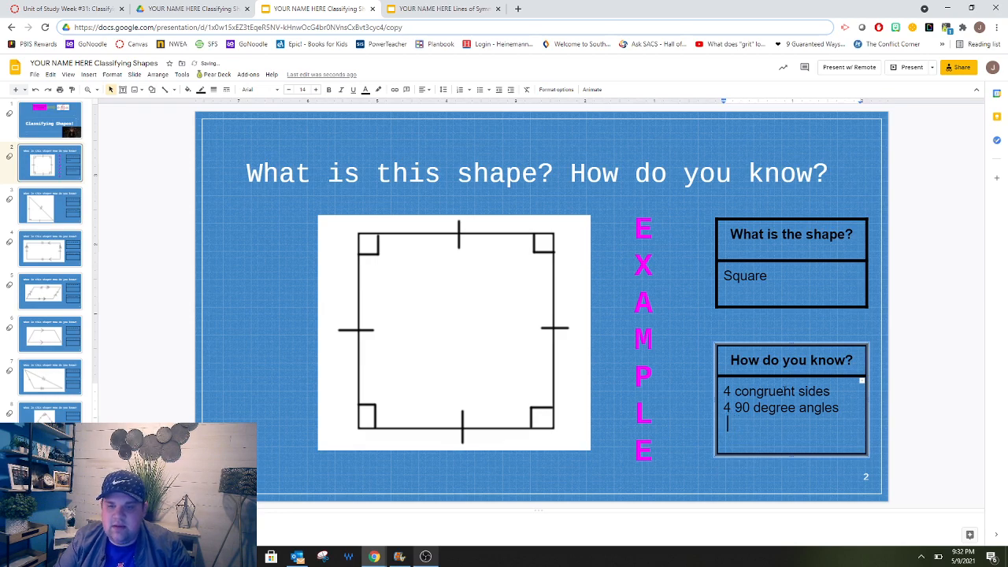
pyautogui.write('2')
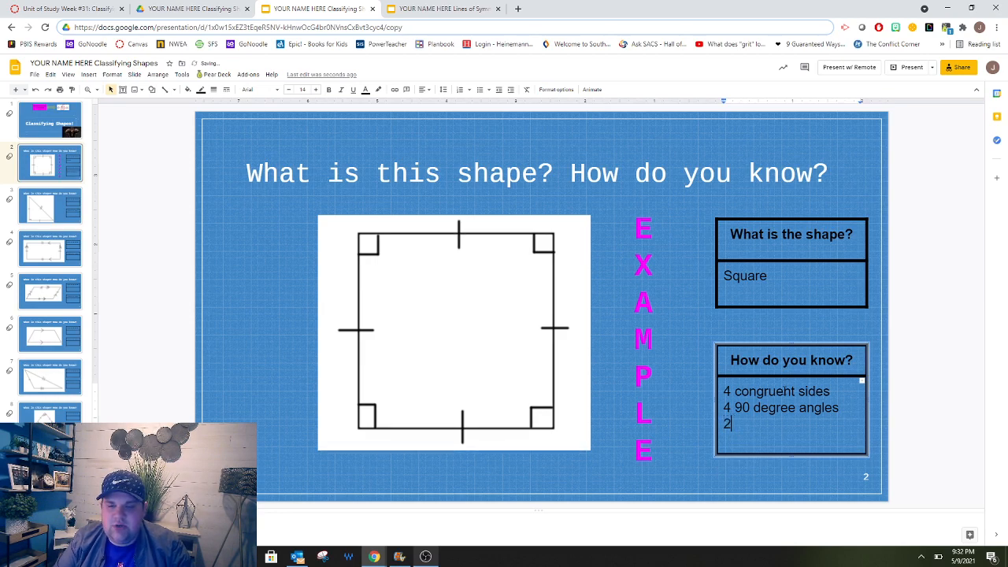
pyautogui.write('sets of')
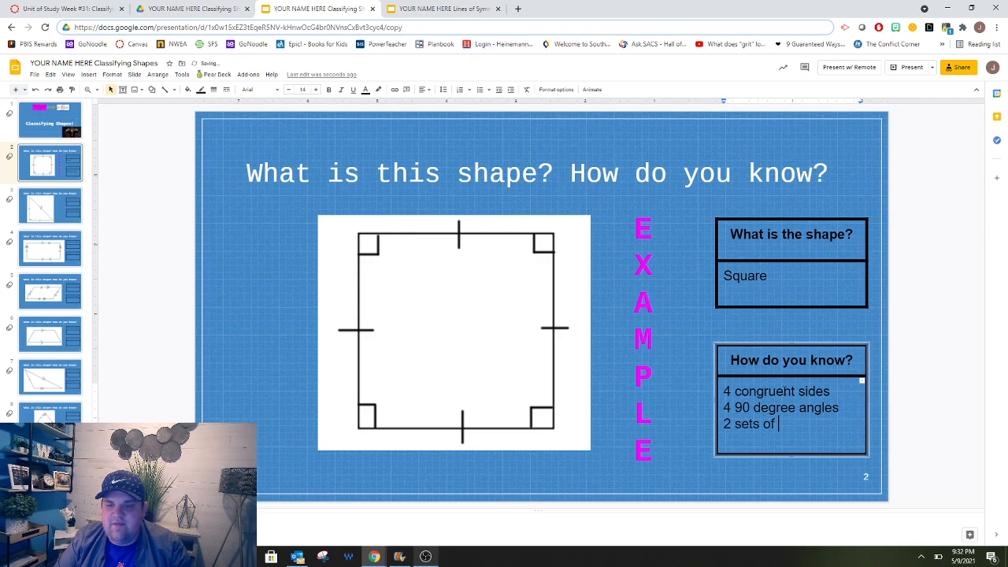
pyautogui.write('parallel si')
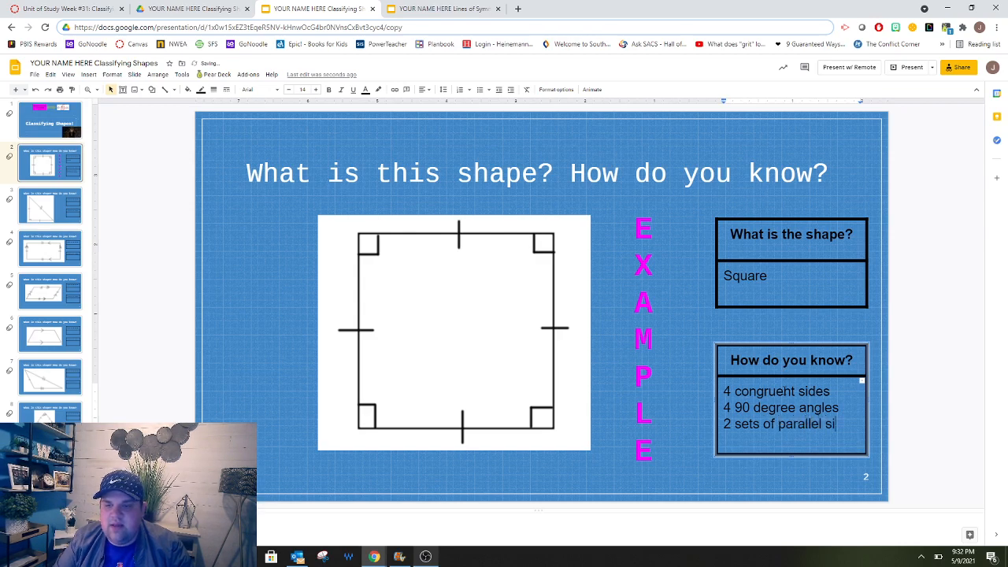
pyautogui.write('des')
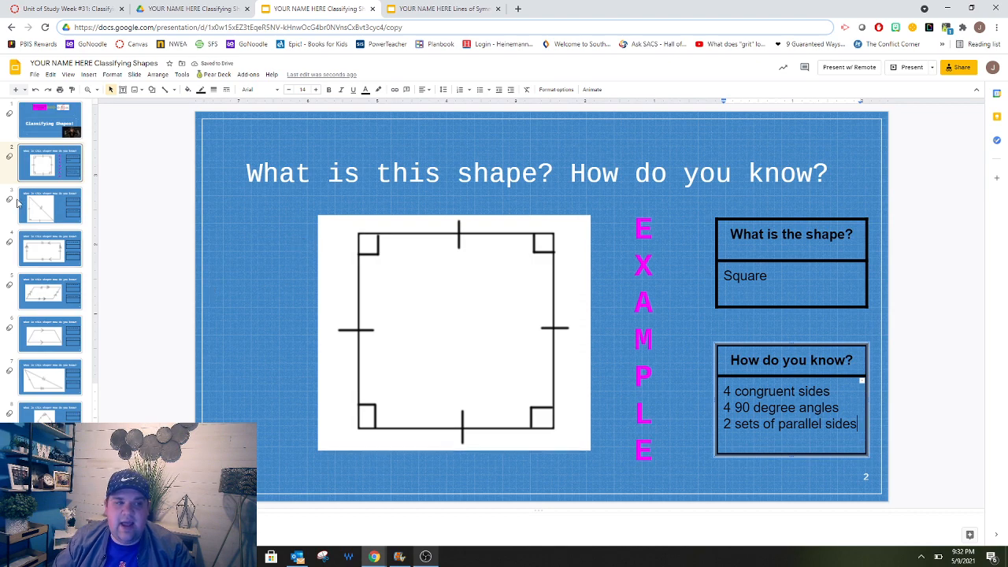
pyautogui.click(50, 205)
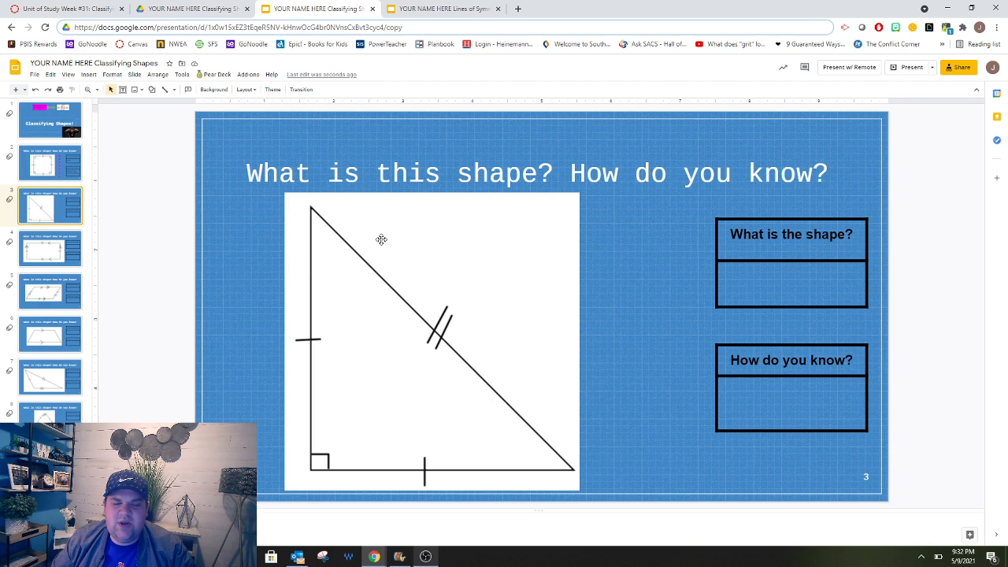
pyautogui.moveTo(638, 339)
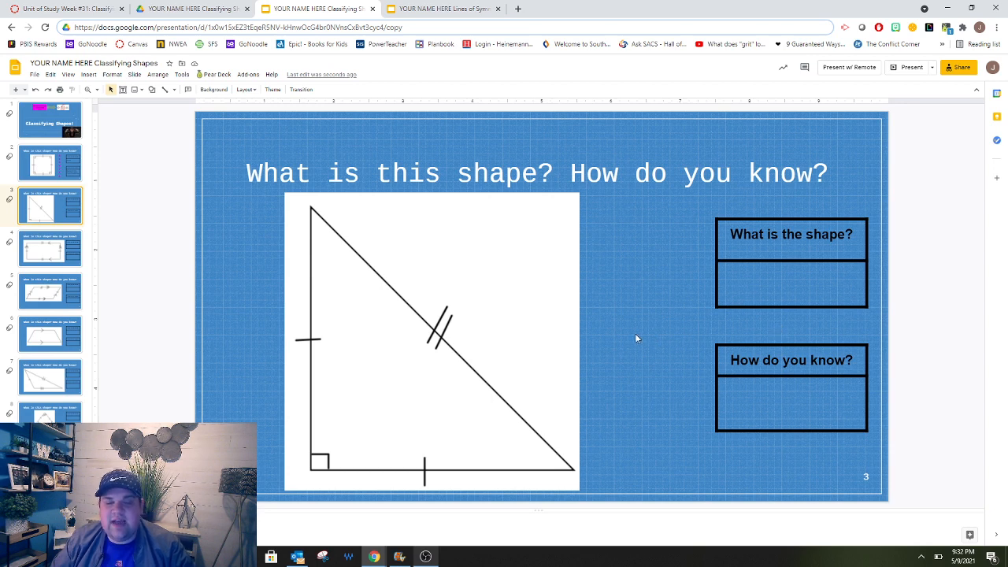
pyautogui.moveTo(524, 372)
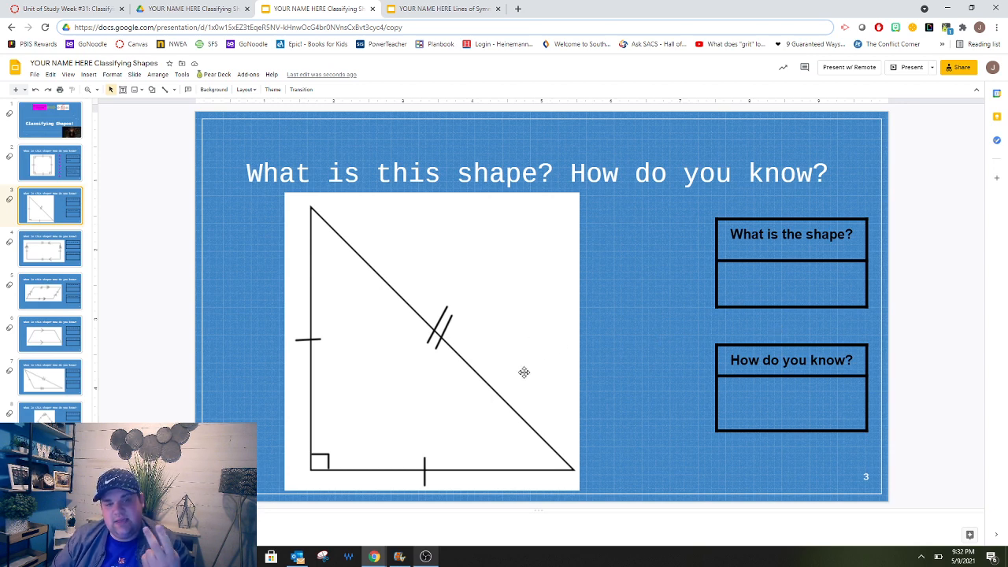
pyautogui.moveTo(487, 417)
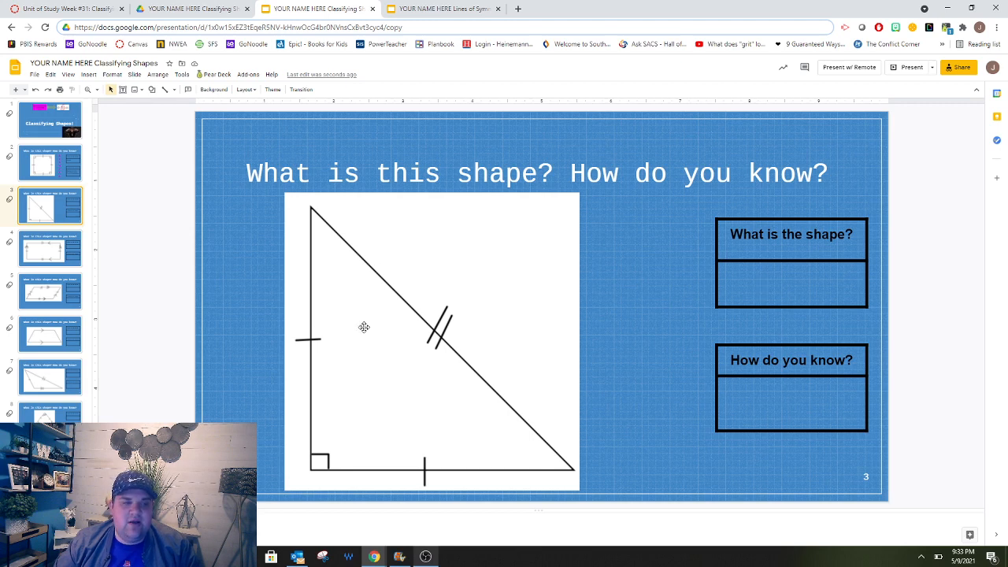
pyautogui.moveTo(738, 463)
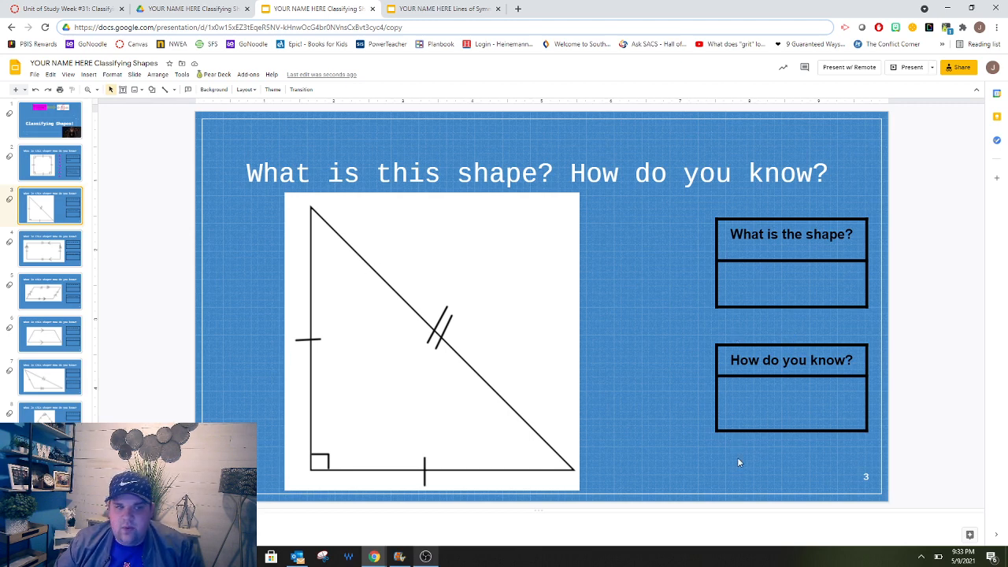
pyautogui.moveTo(25, 408)
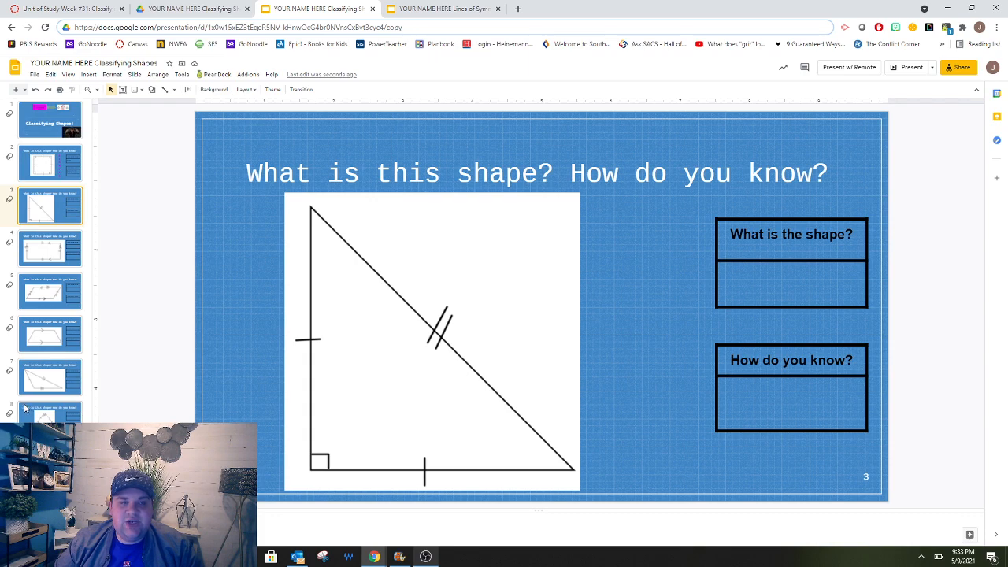